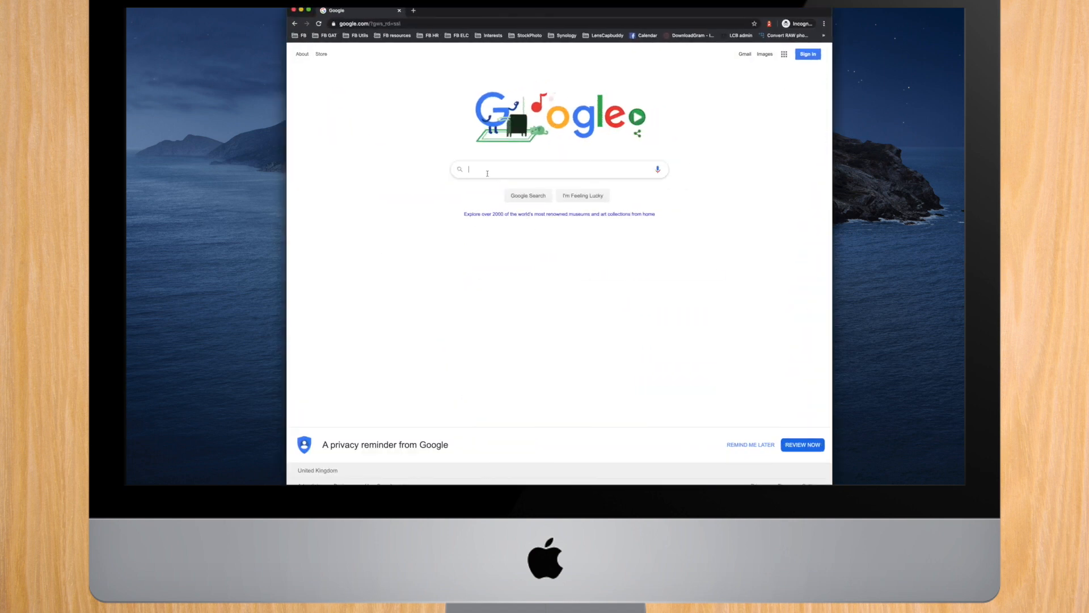
# Search Google for camera live releases and reach the Camera Live GitHub Releases page
pyautogui.write('camera live releases')
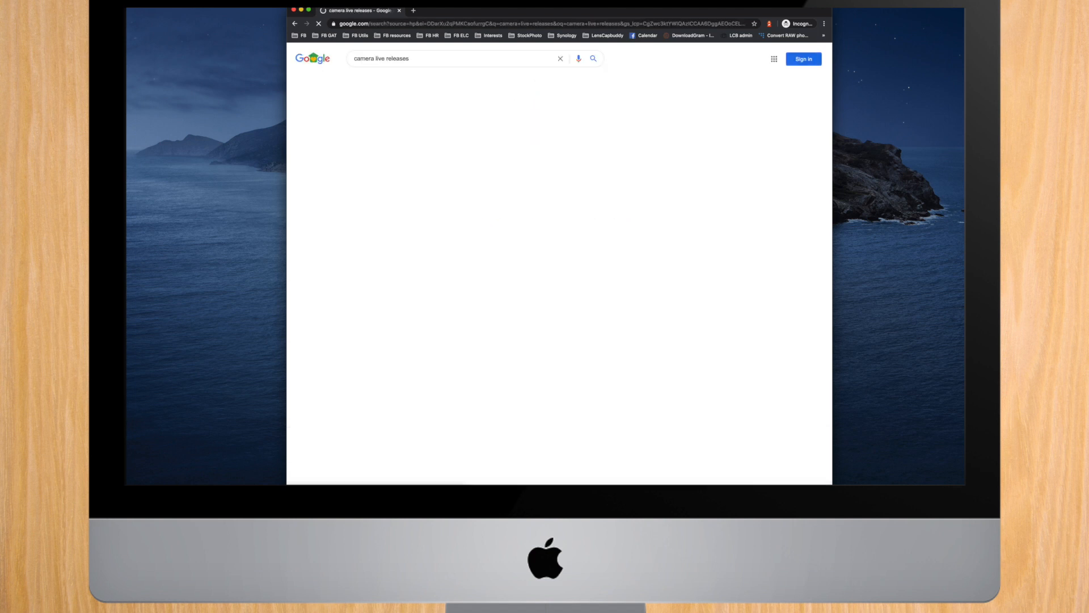
pyautogui.press('Enter')
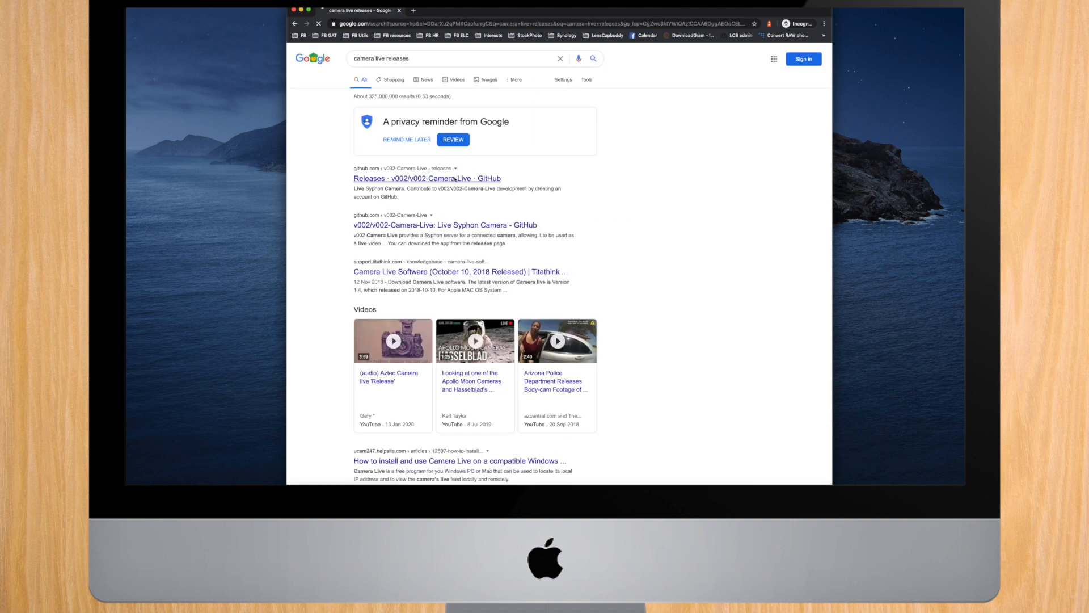
pyautogui.click(427, 178)
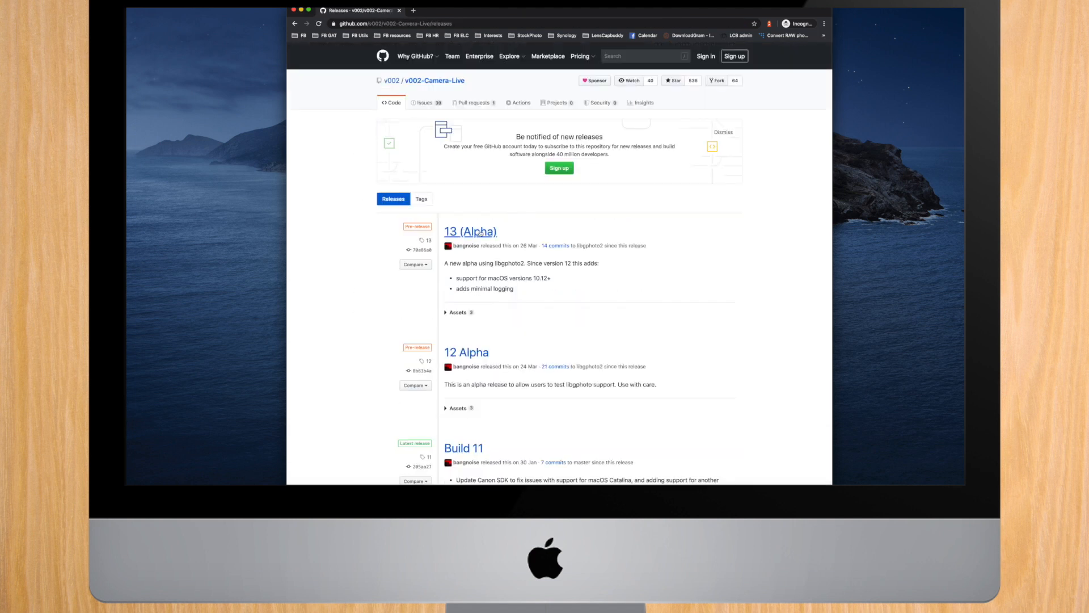
# Download Camera Live.zip from the Assets of the 13 (Alpha) release
pyautogui.click(470, 230)
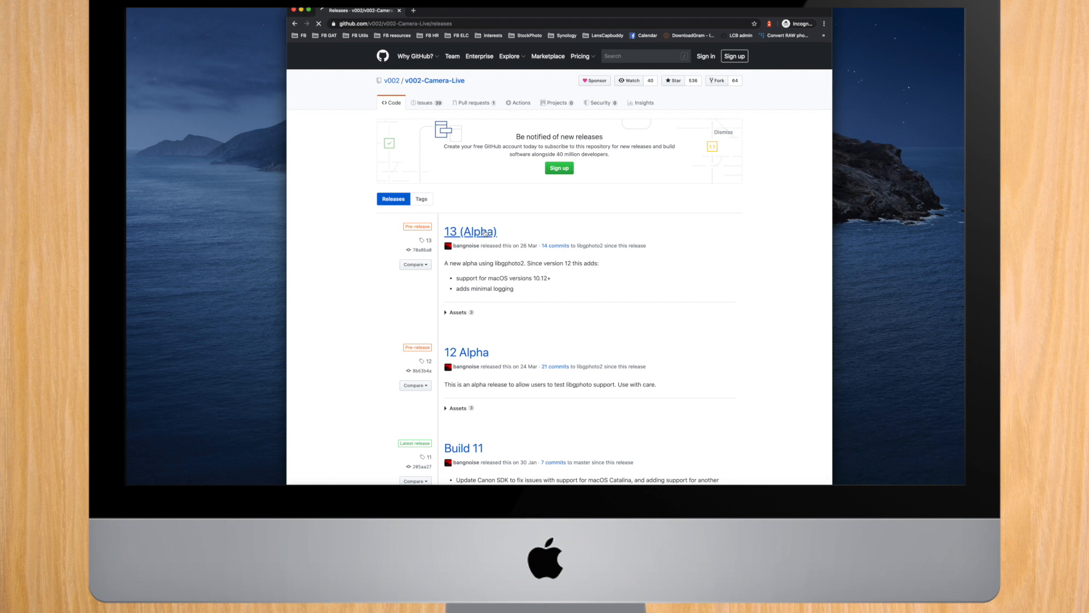
pyautogui.click(470, 231)
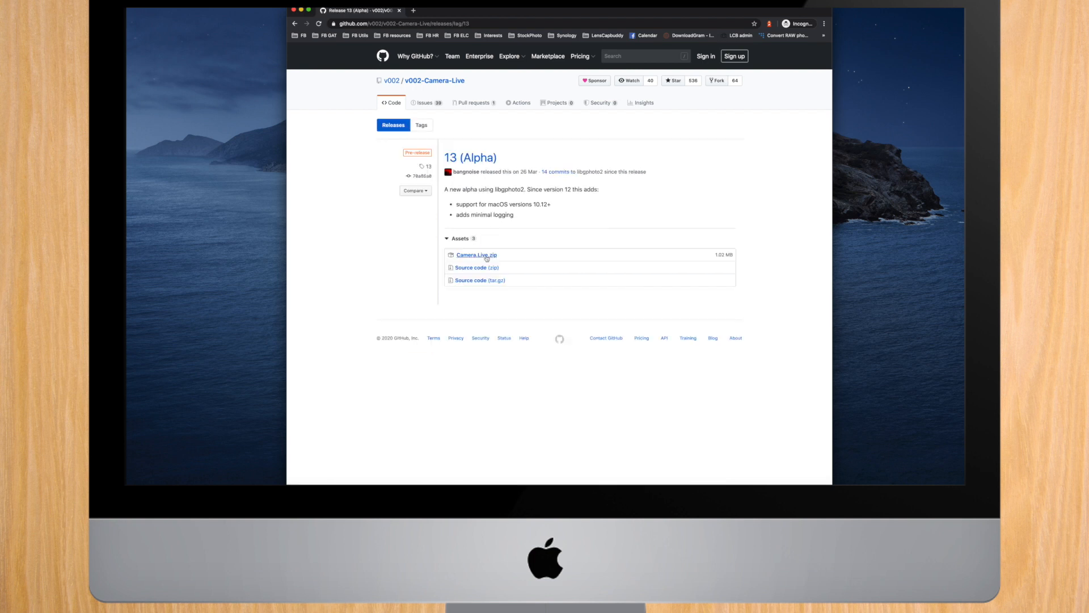
pyautogui.click(476, 255)
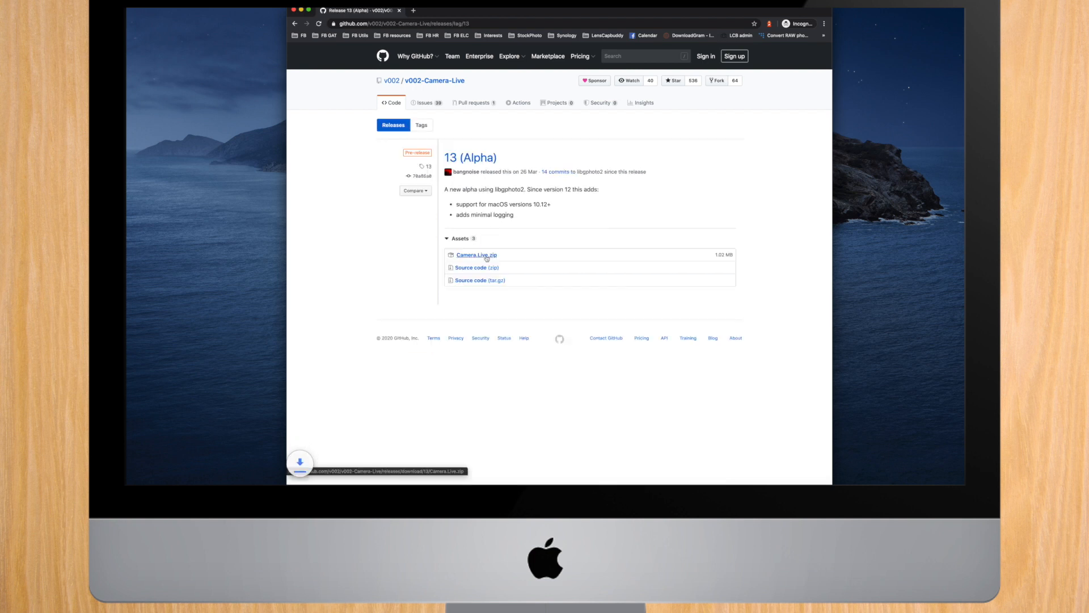
pyautogui.click(476, 255)
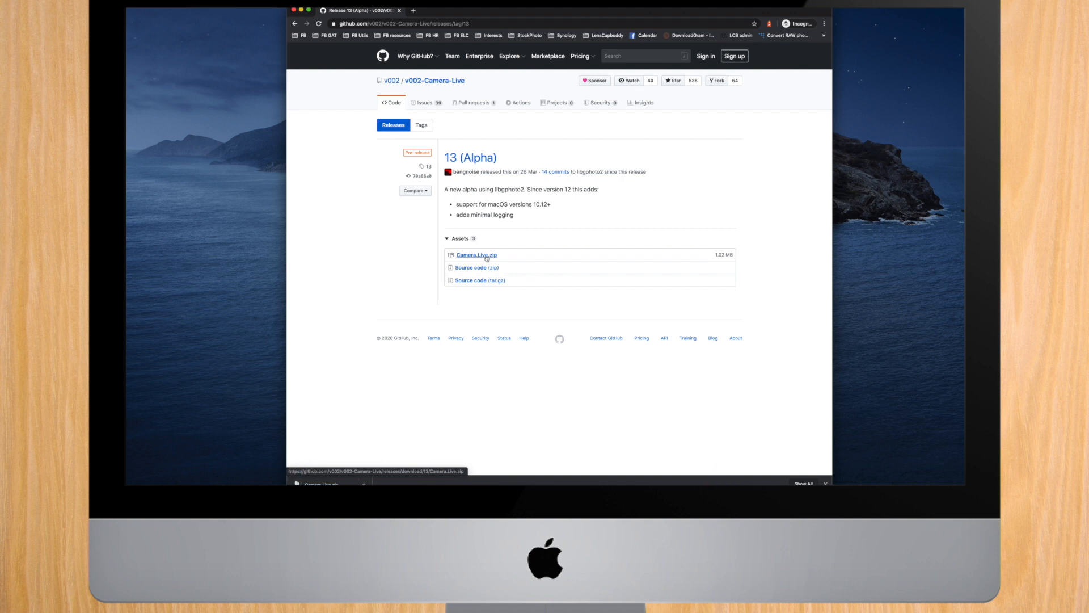
pyautogui.click(475, 255)
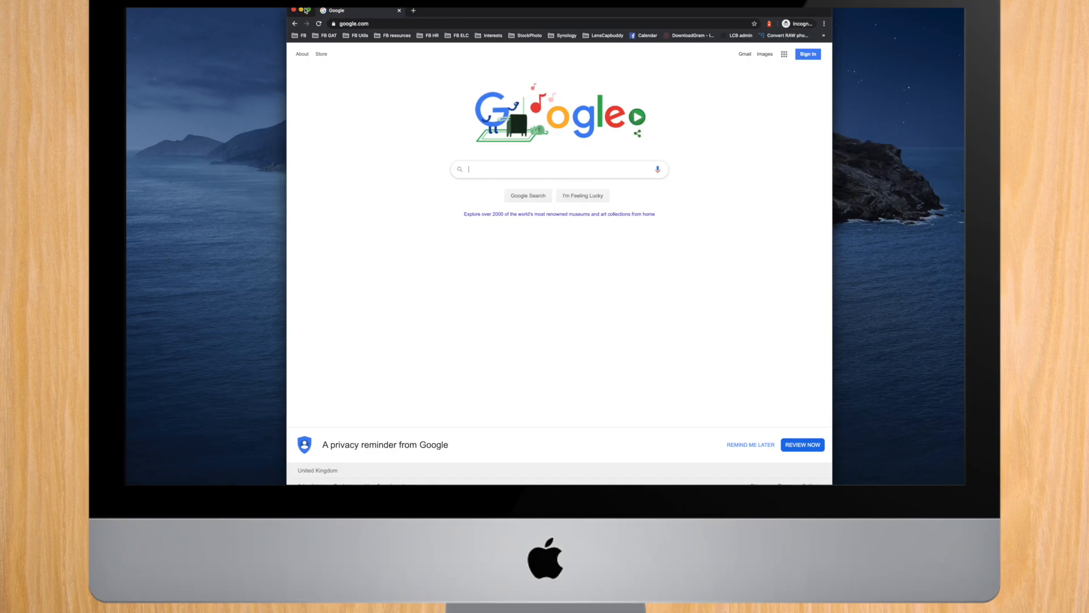
# Download CamTwist 3.4.3 from camtwiststudio.com's Download page and mount its disk image
pyautogui.write('camtwist')
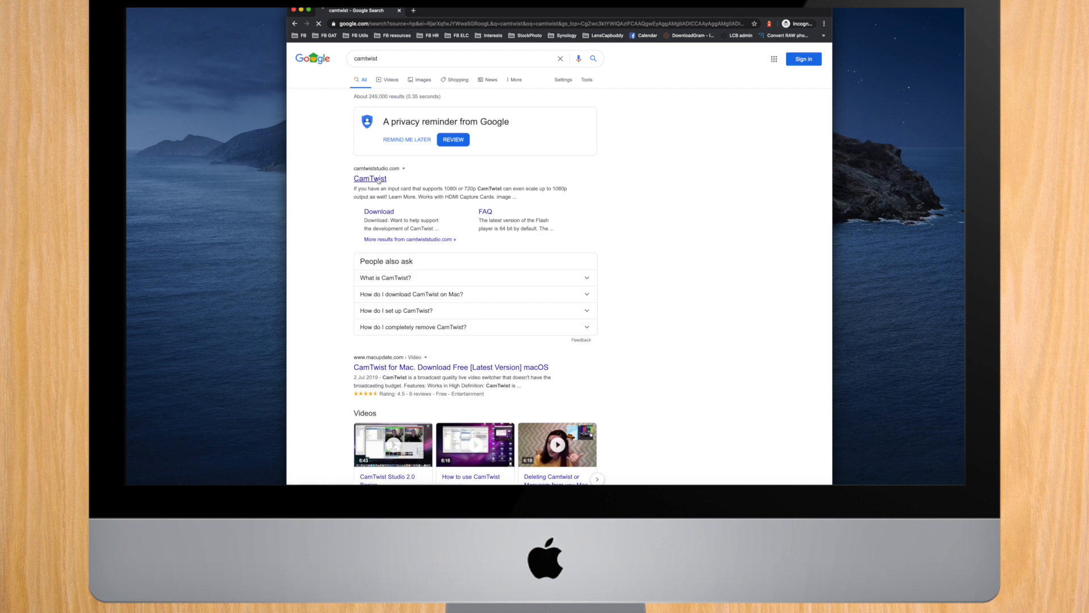
pyautogui.click(370, 178)
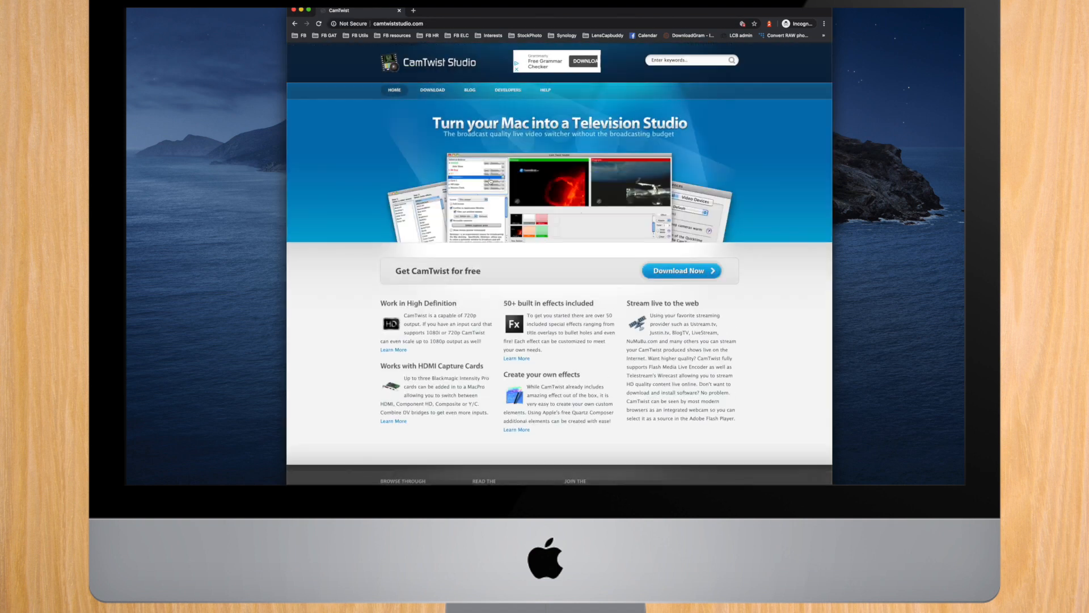
pyautogui.click(431, 89)
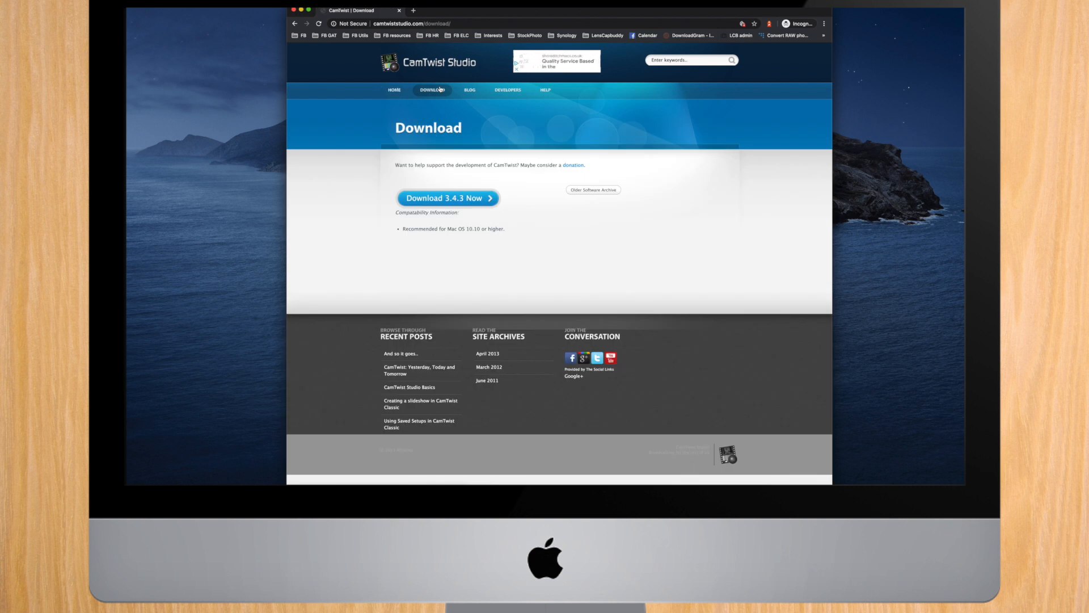
pyautogui.click(448, 198)
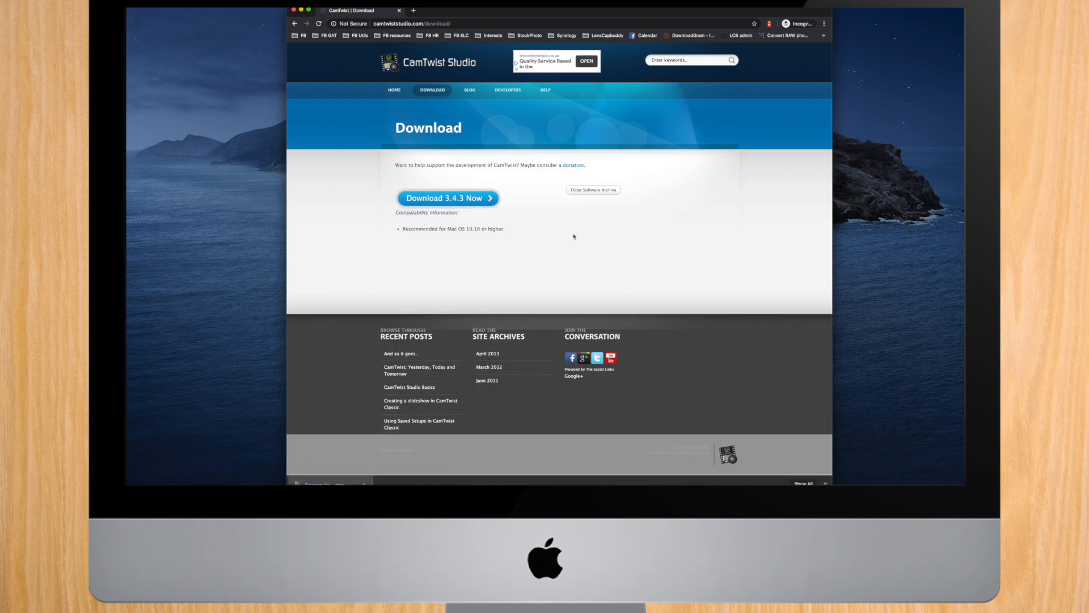
pyautogui.click(444, 197)
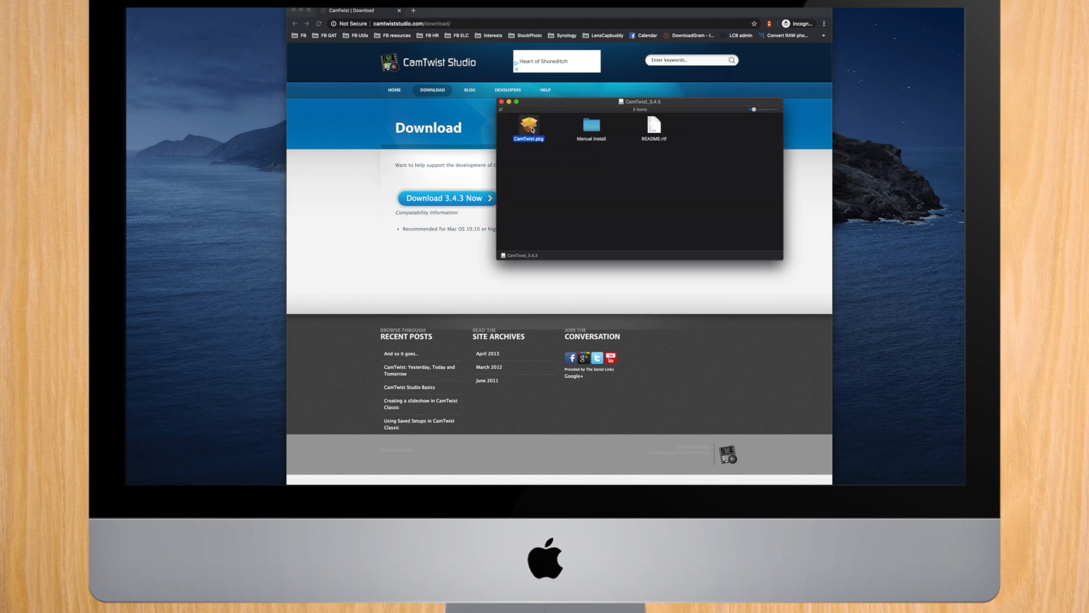
# Run CamTwist.pkg through the introduction and start its standard installation
pyautogui.doubleClick(528, 125)
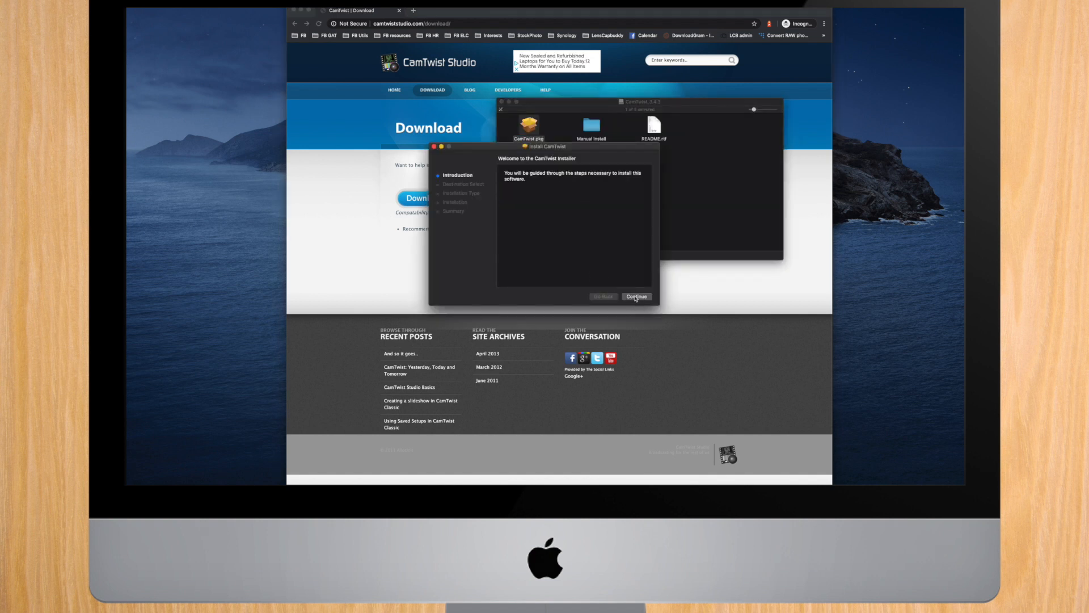
pyautogui.click(636, 296)
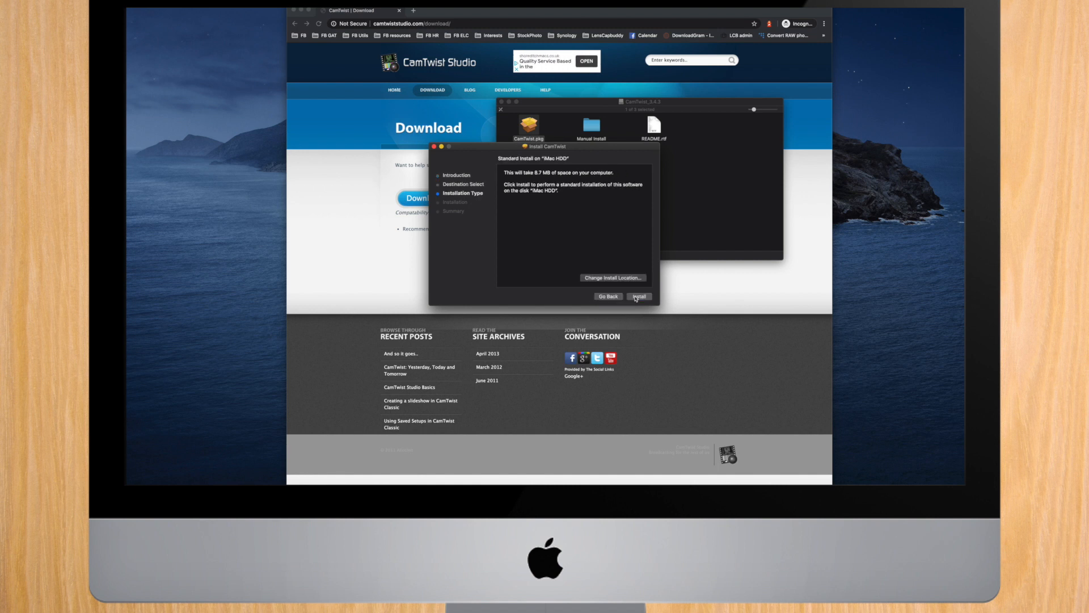
pyautogui.click(637, 296)
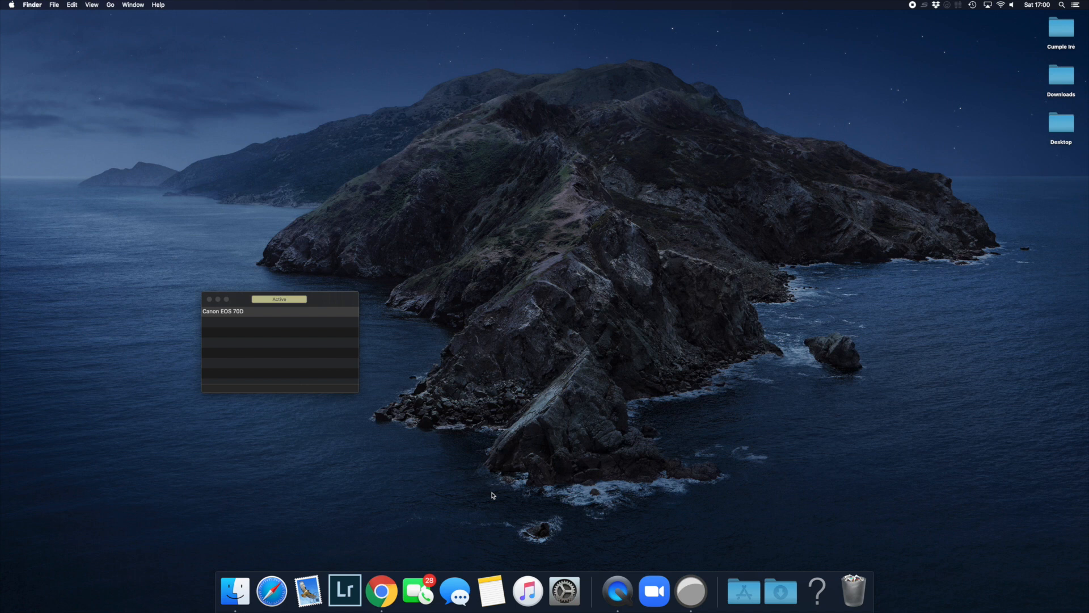
pyautogui.moveTo(742, 591)
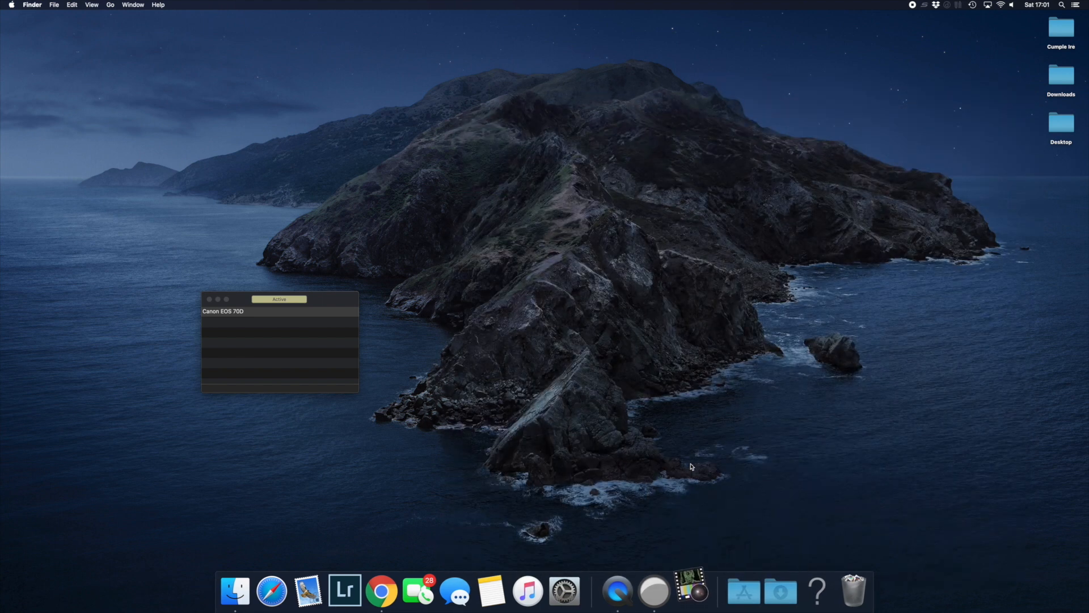
# In CamTwist Preferences choose a larger Video Size and a frame rate of 25
pyautogui.click(691, 590)
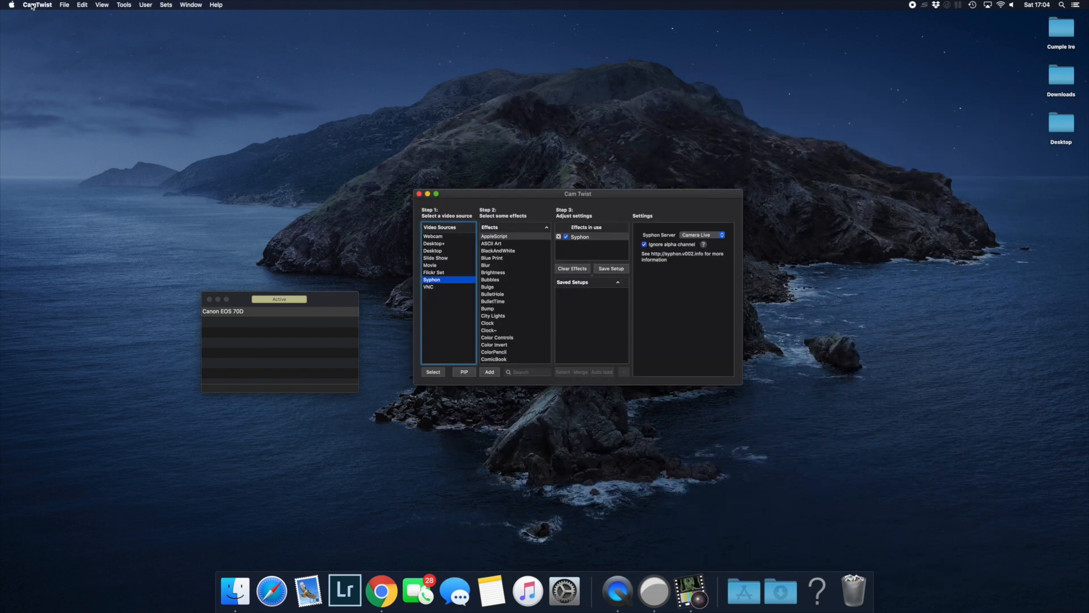
pyautogui.click(37, 5)
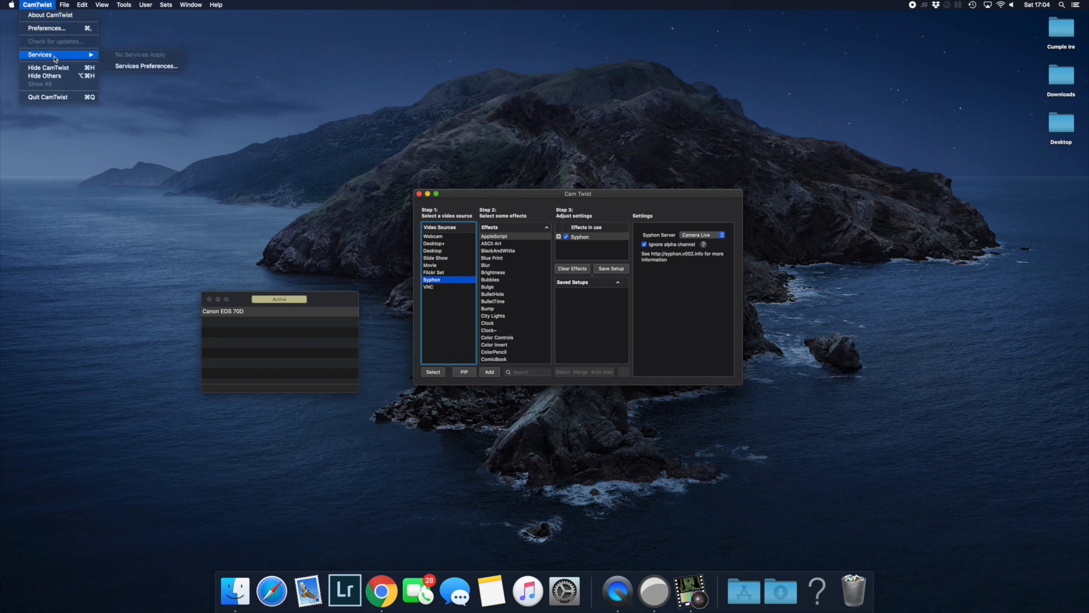
pyautogui.click(46, 28)
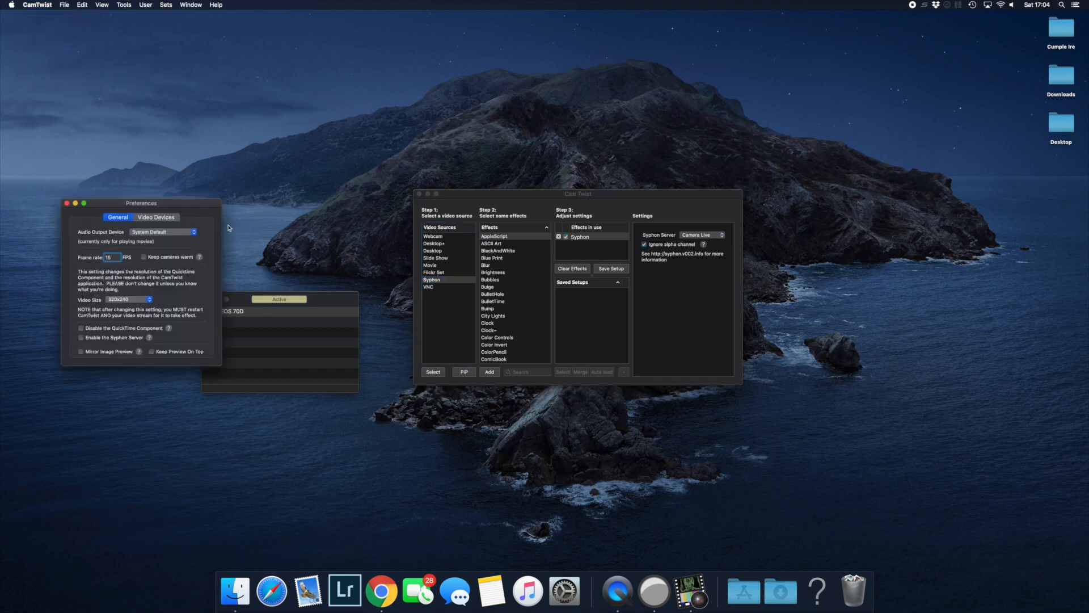
pyautogui.click(128, 299)
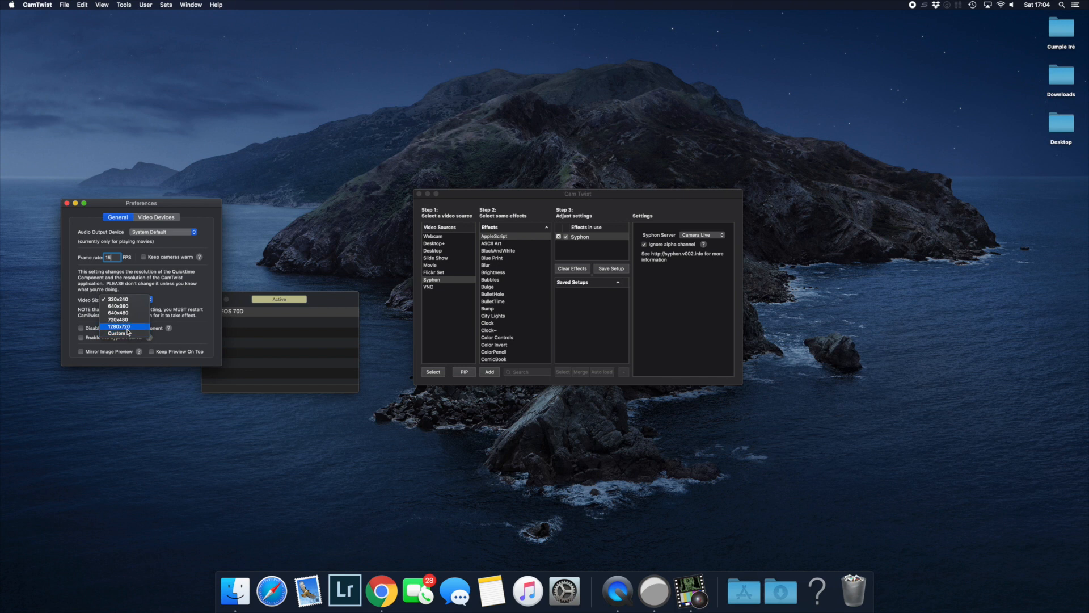
pyautogui.click(118, 327)
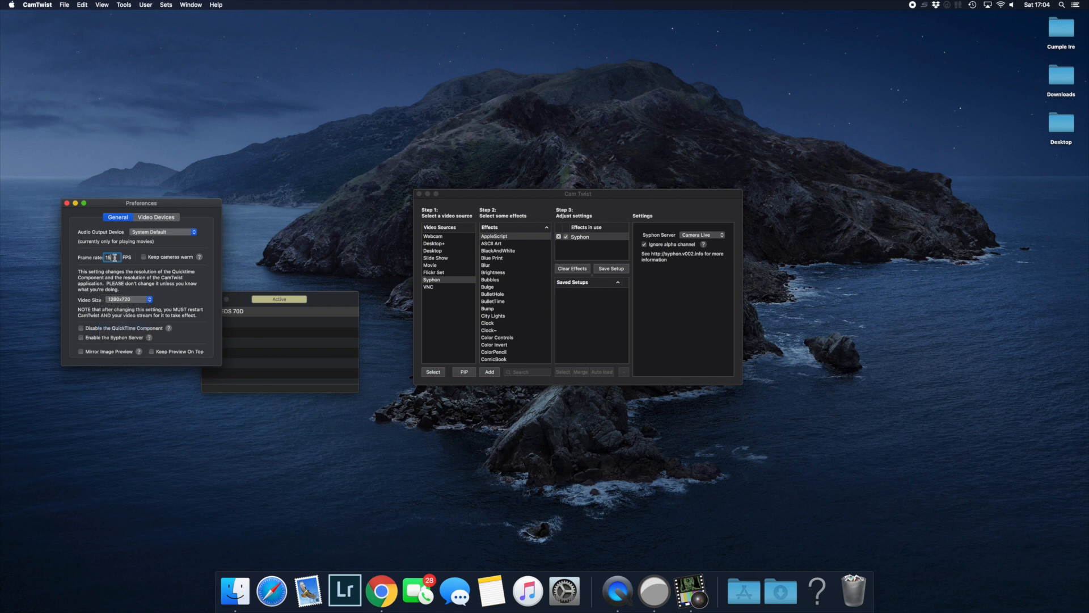
pyautogui.write('25')
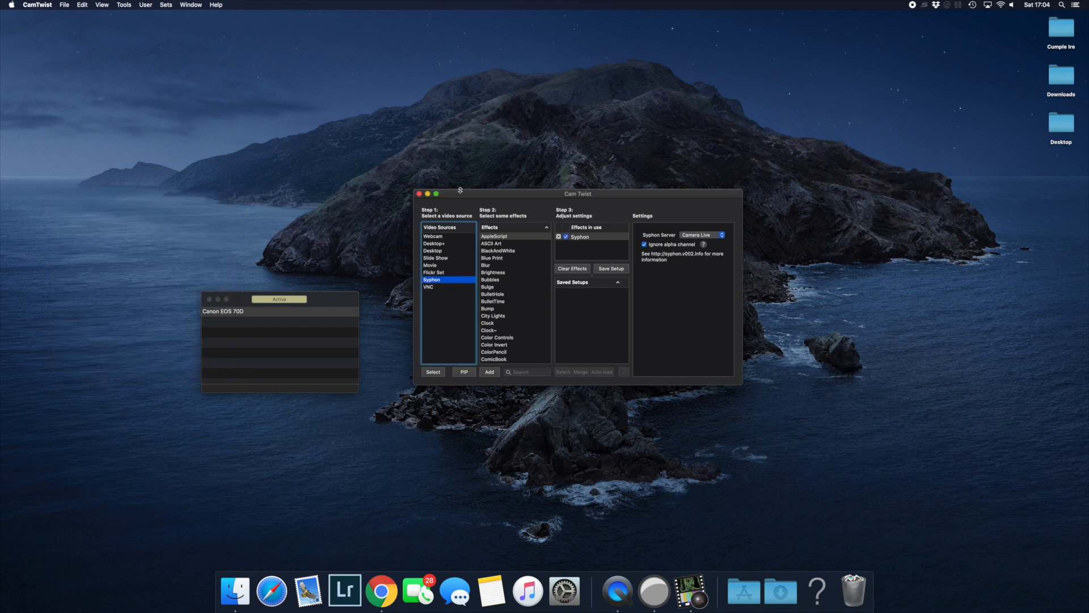
# Relaunch CamTwist and select the Syphon video source with Camera Live as its Syphon server
pyautogui.click(691, 590)
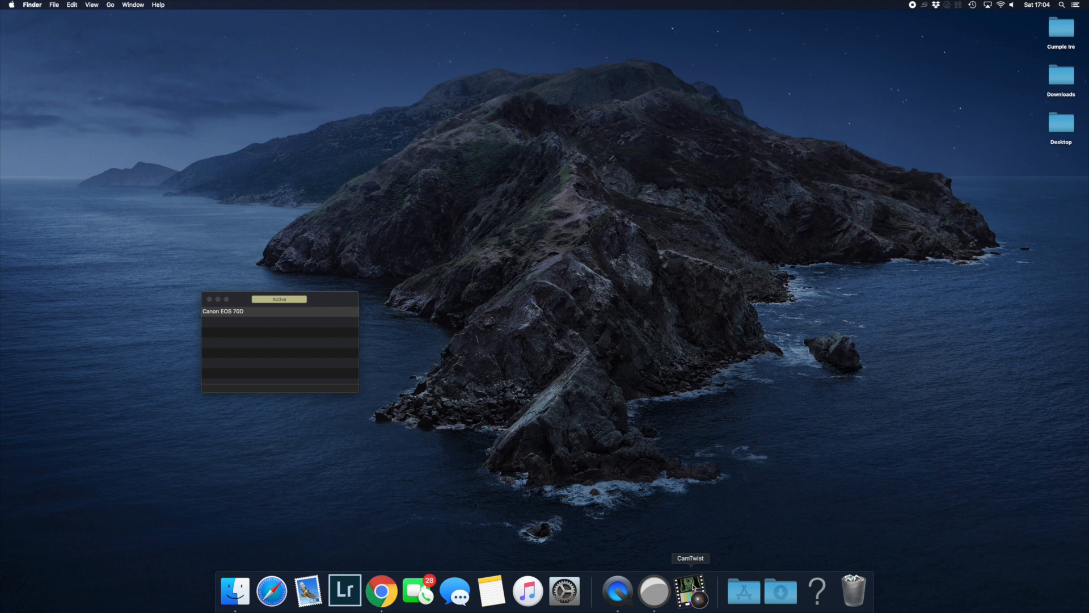
pyautogui.click(690, 591)
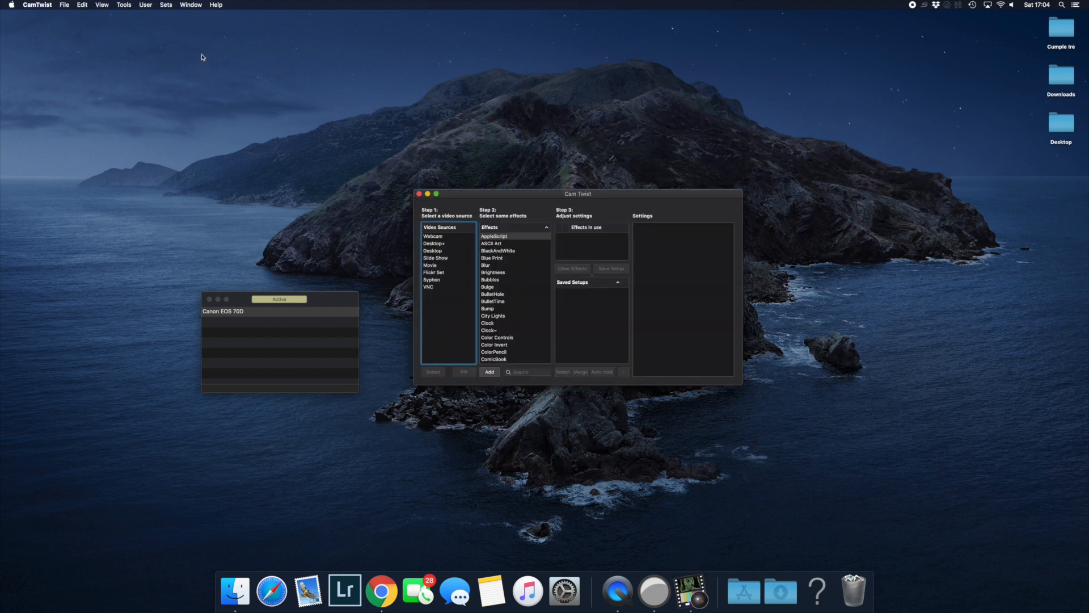
pyautogui.click(431, 279)
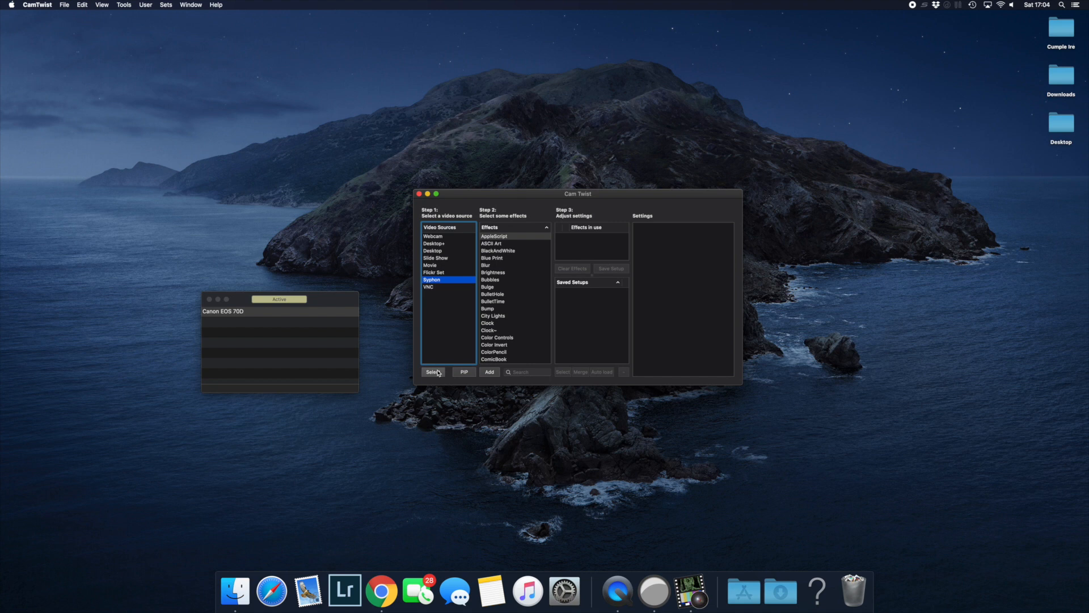
pyautogui.click(432, 371)
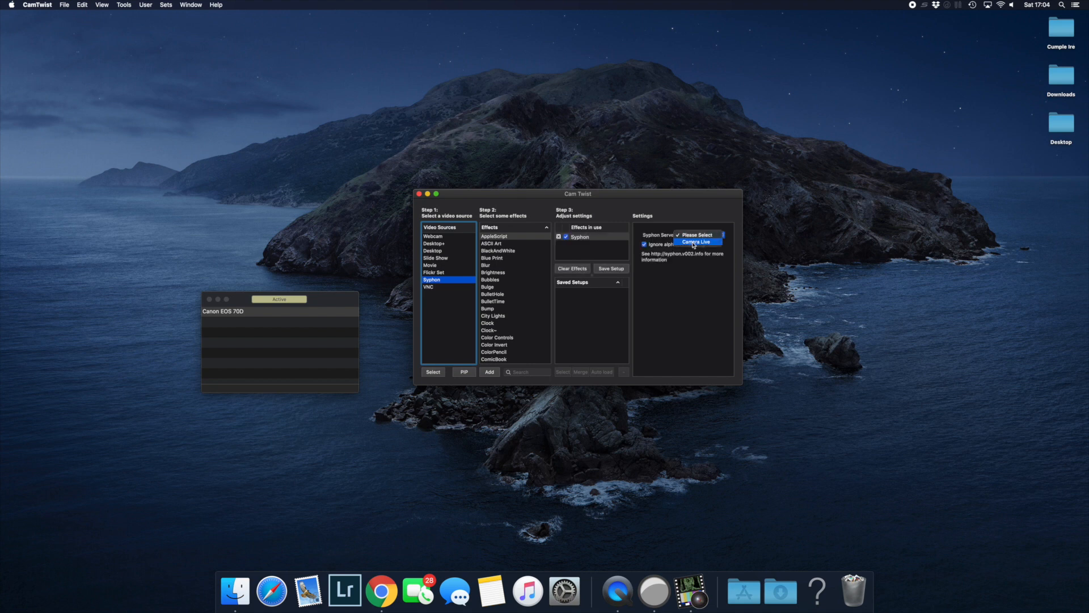
pyautogui.click(696, 242)
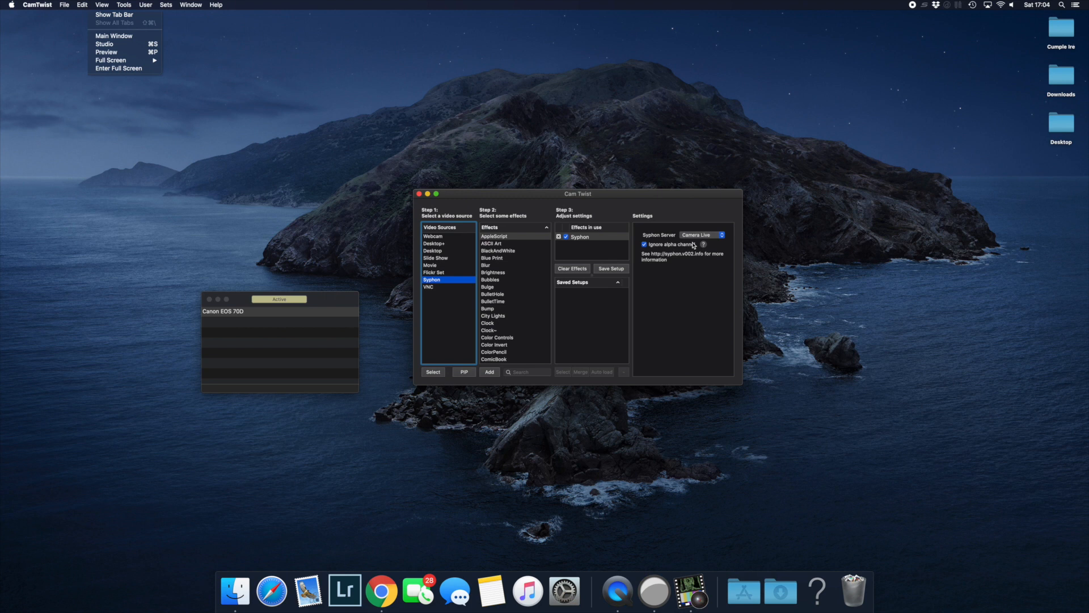
pyautogui.click(107, 53)
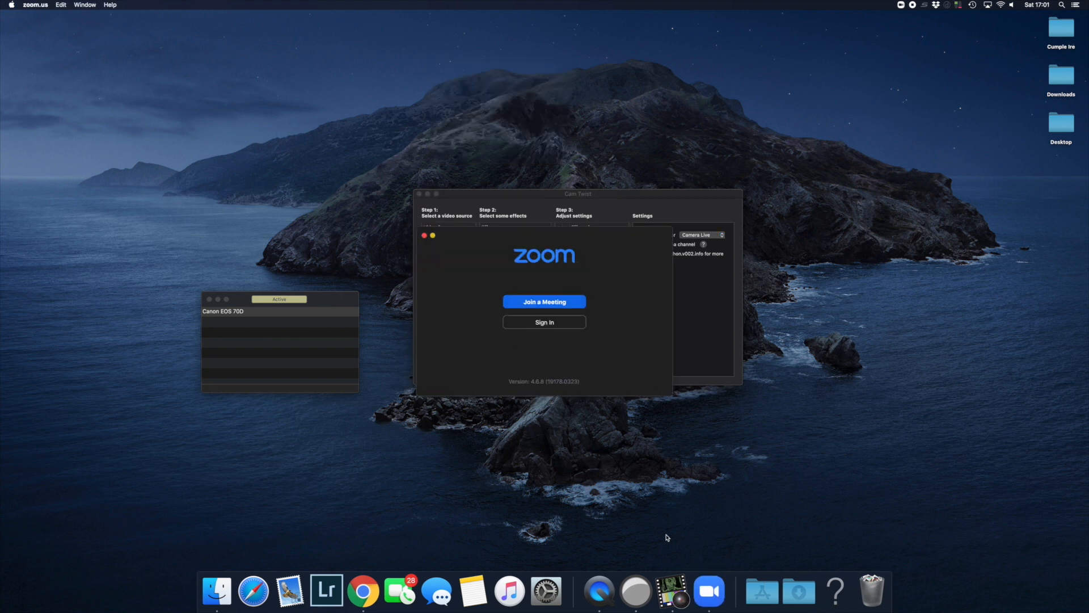
# Join a Zoom meeting with video on and computer audio
pyautogui.click(544, 302)
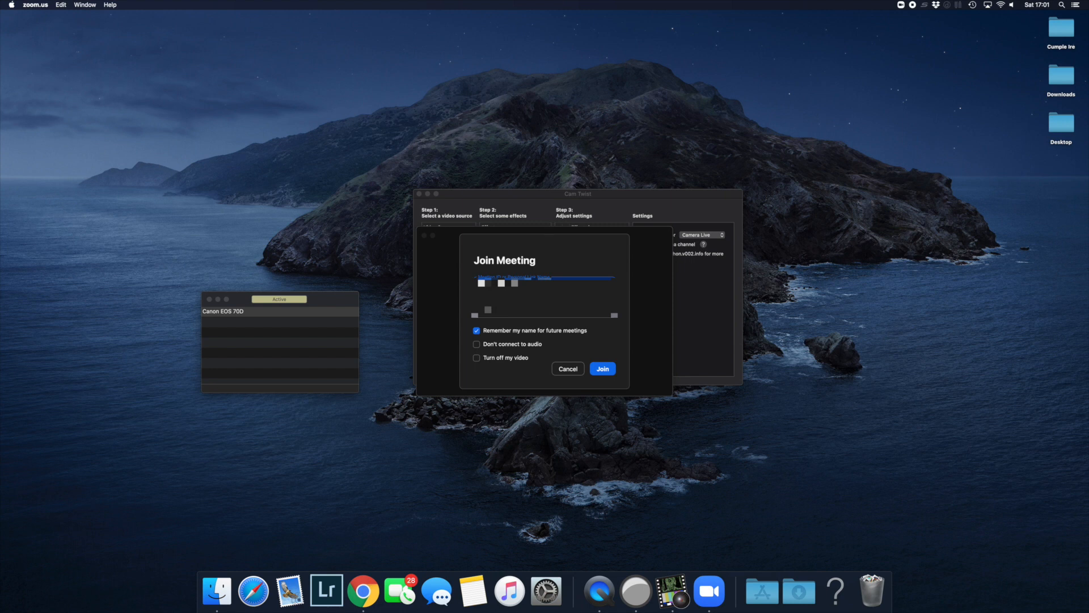
pyautogui.click(601, 368)
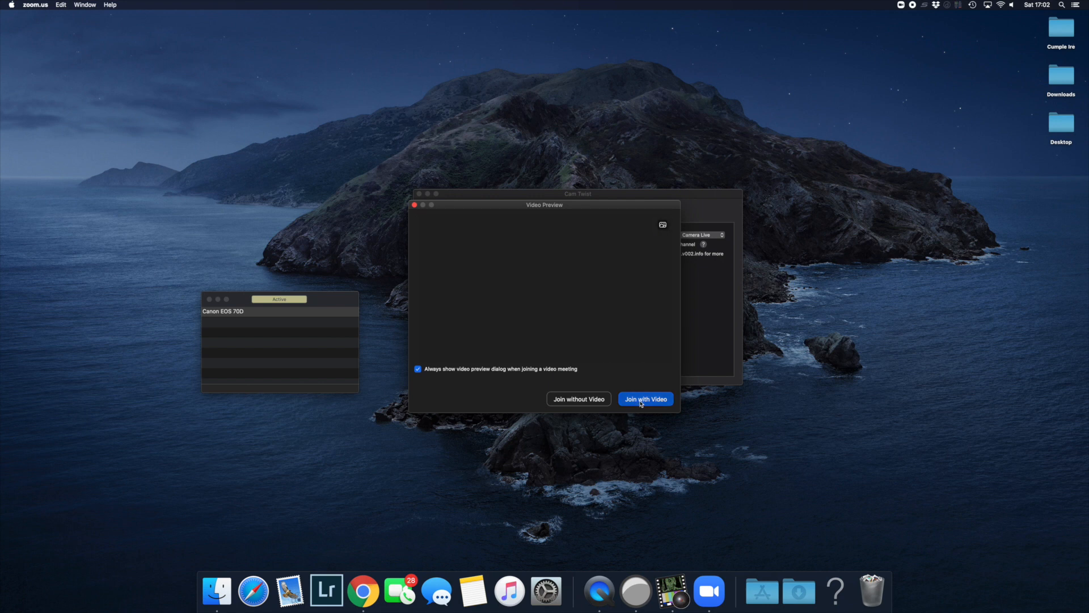
pyautogui.click(644, 399)
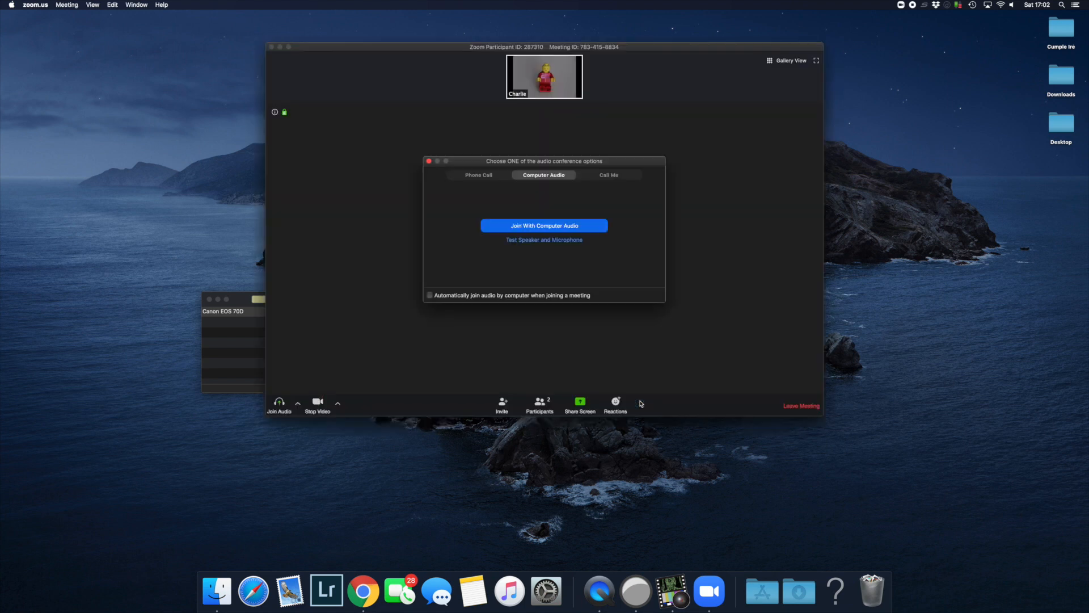
pyautogui.click(543, 225)
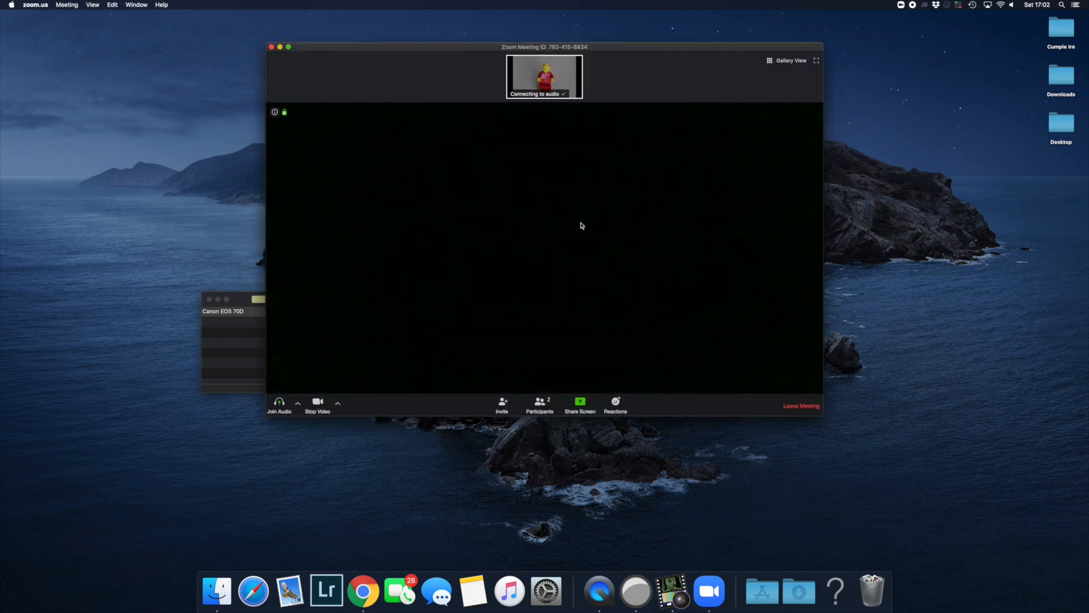
# Choose CamTwist from the meeting's camera list as the video source
pyautogui.click(279, 405)
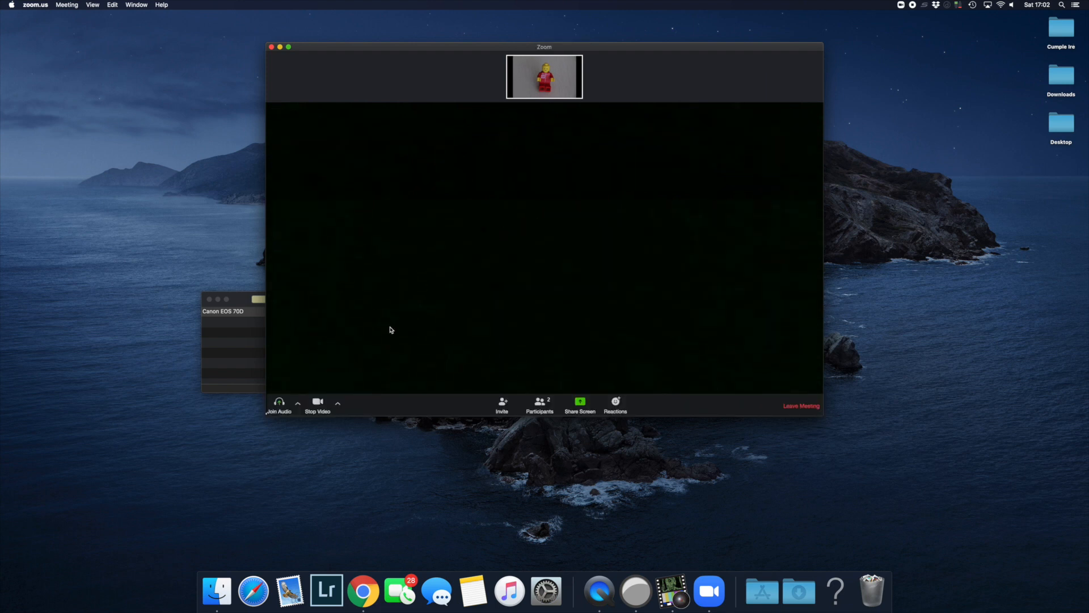
pyautogui.click(338, 404)
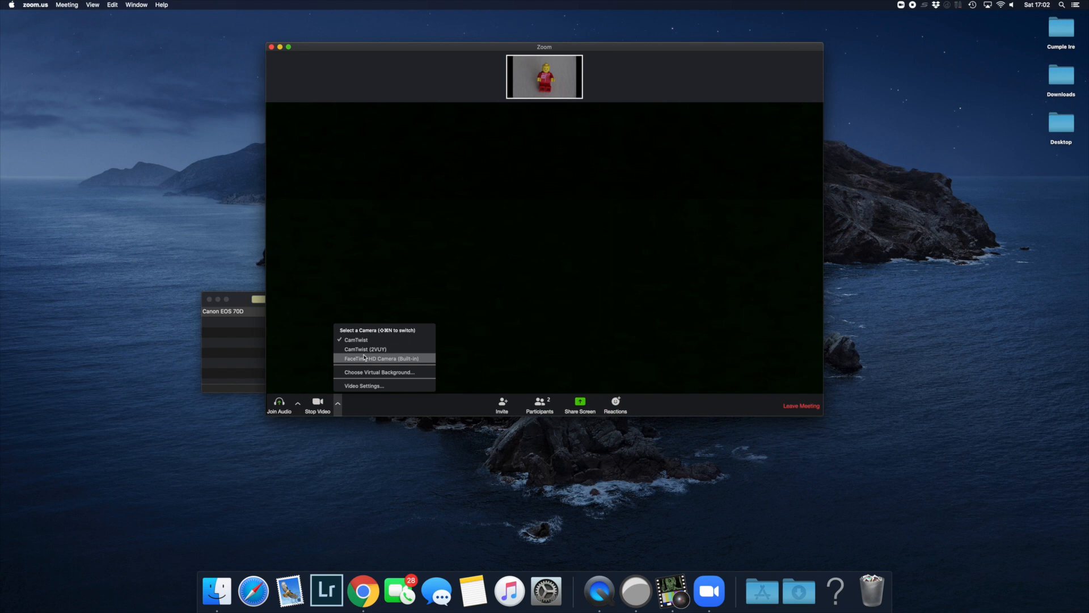
pyautogui.moveTo(356, 339)
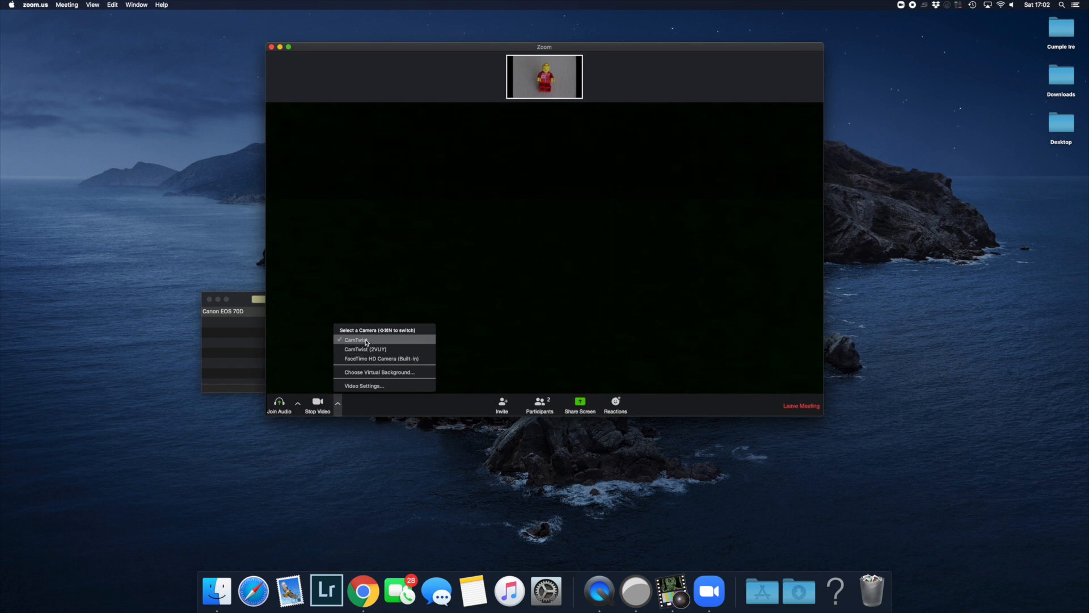
pyautogui.click(357, 339)
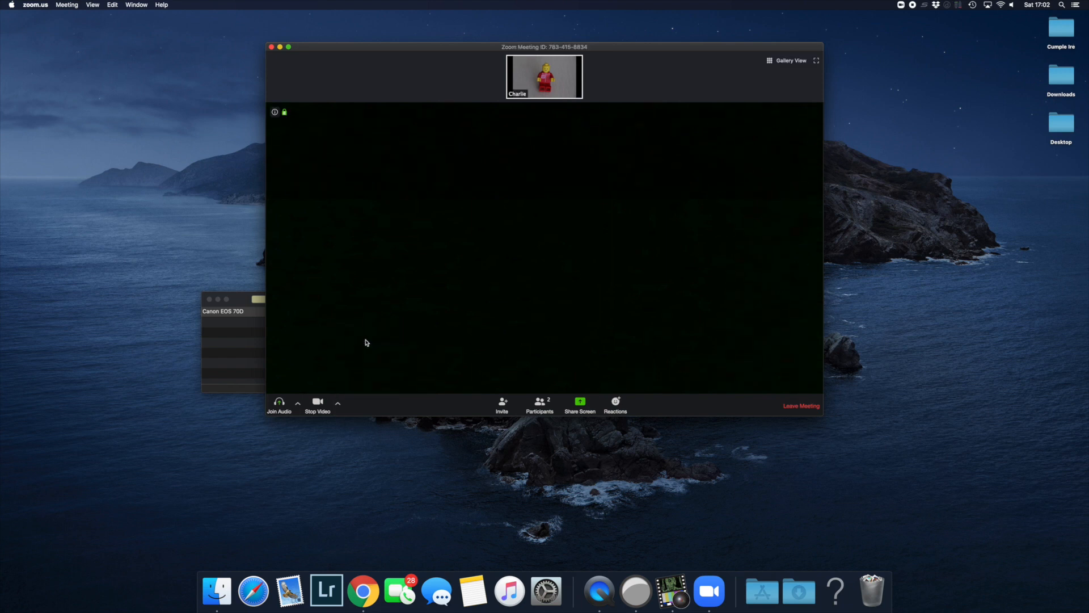